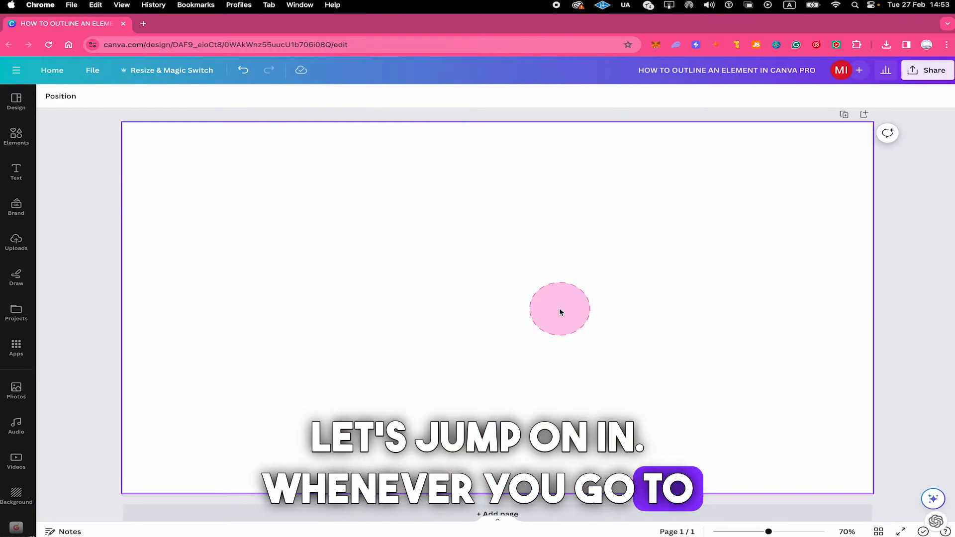
Step: Browse the Elements graphics library for the Chinese New Year lion-dance character
left_click(16, 138)
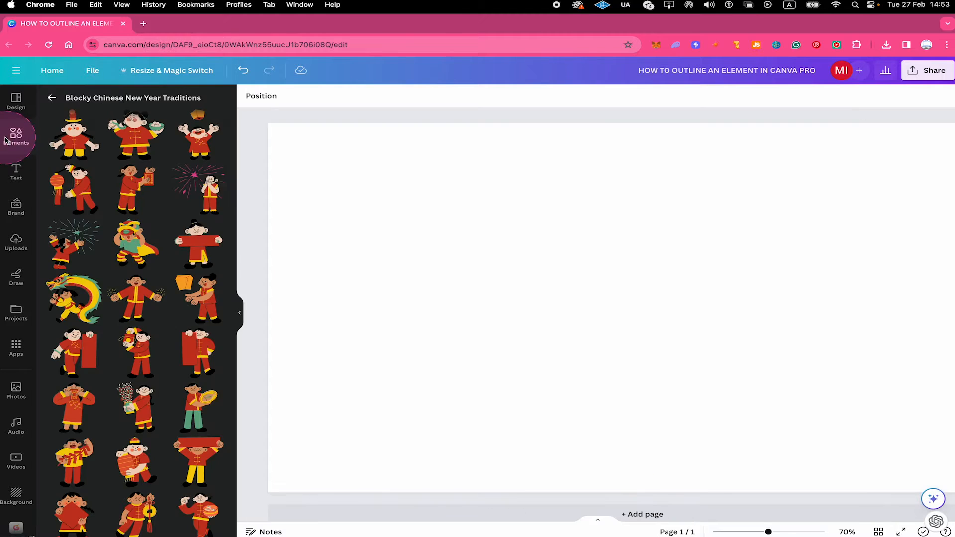
left_click(52, 98)
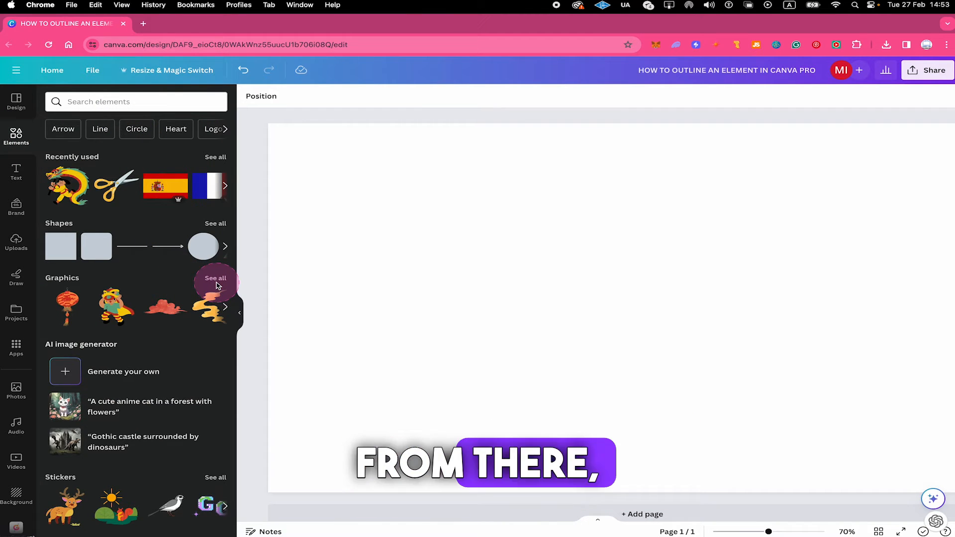
left_click(216, 277)
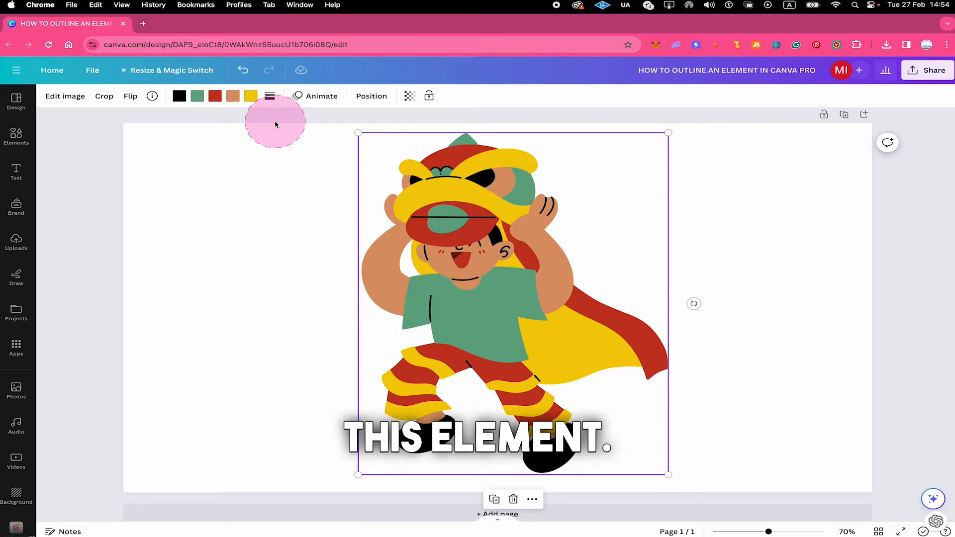
left_click(66, 95)
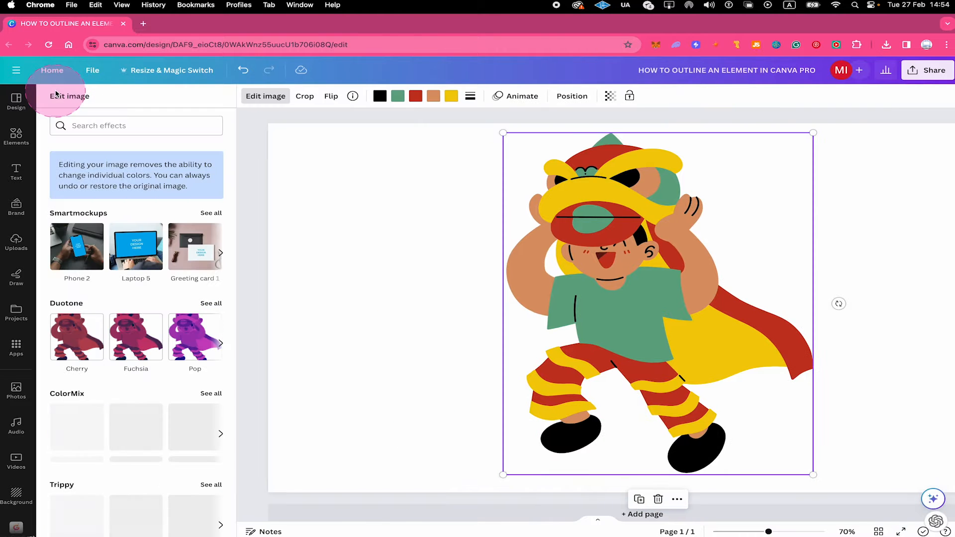
scroll("down", 3)
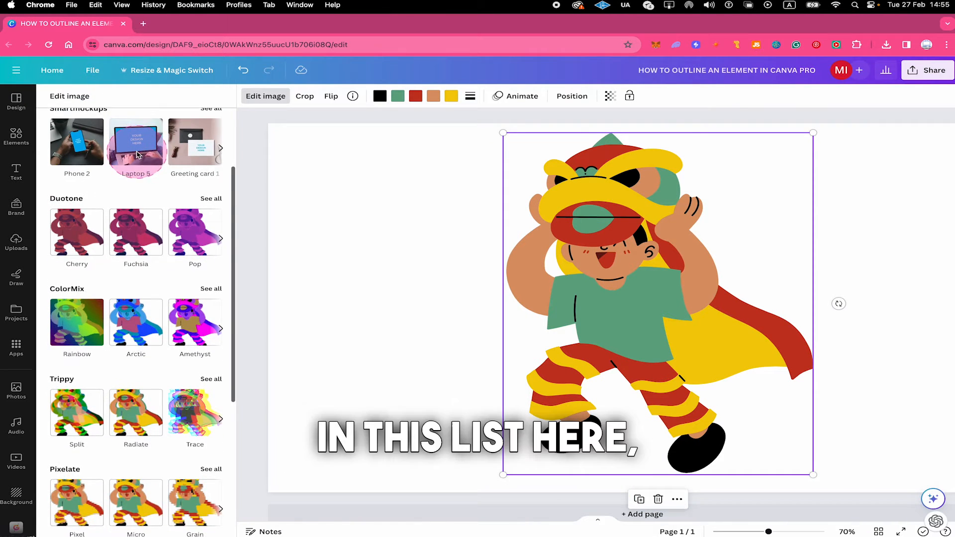
scroll("down", 3)
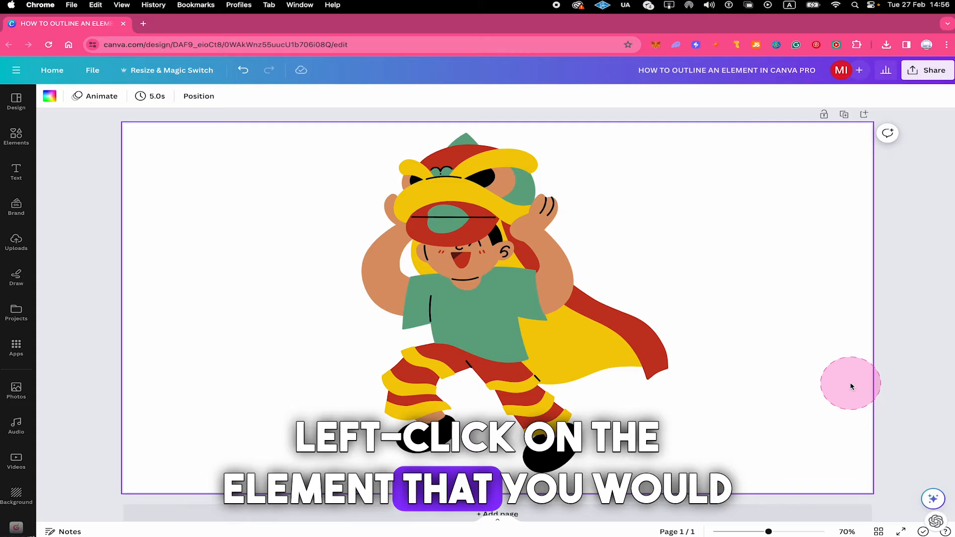
Step: Download the selected cartoon as a PNG with a transparent background via Share
left_click(533, 301)
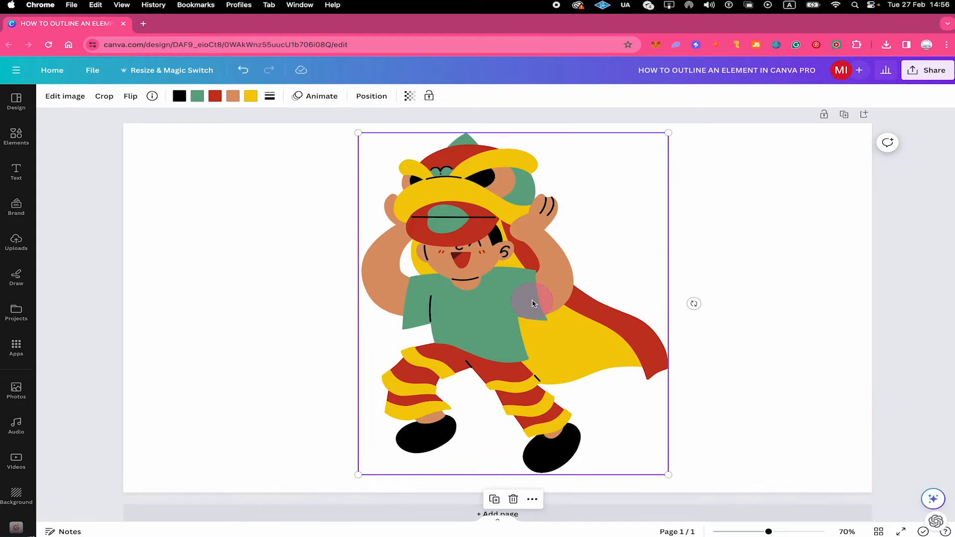
mouse_move(827, 134)
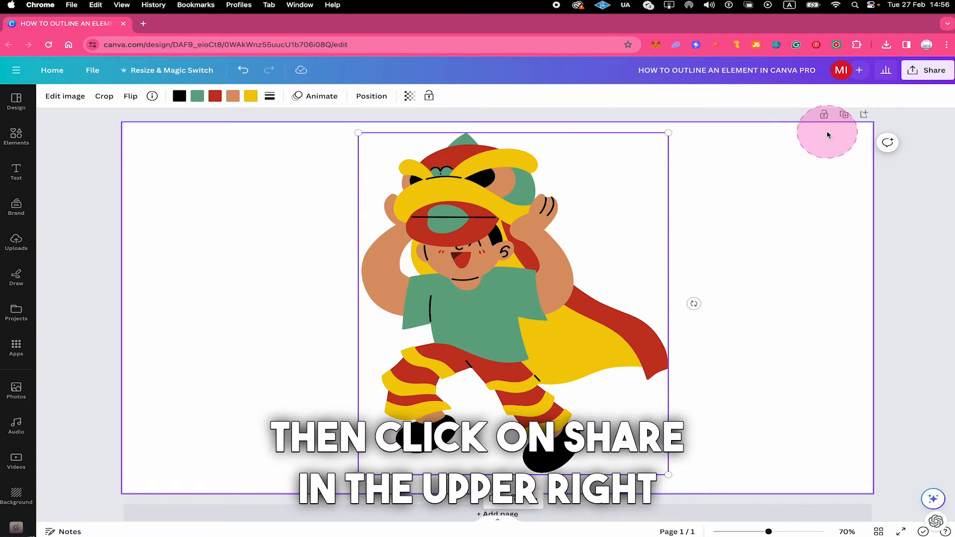
left_click(932, 69)
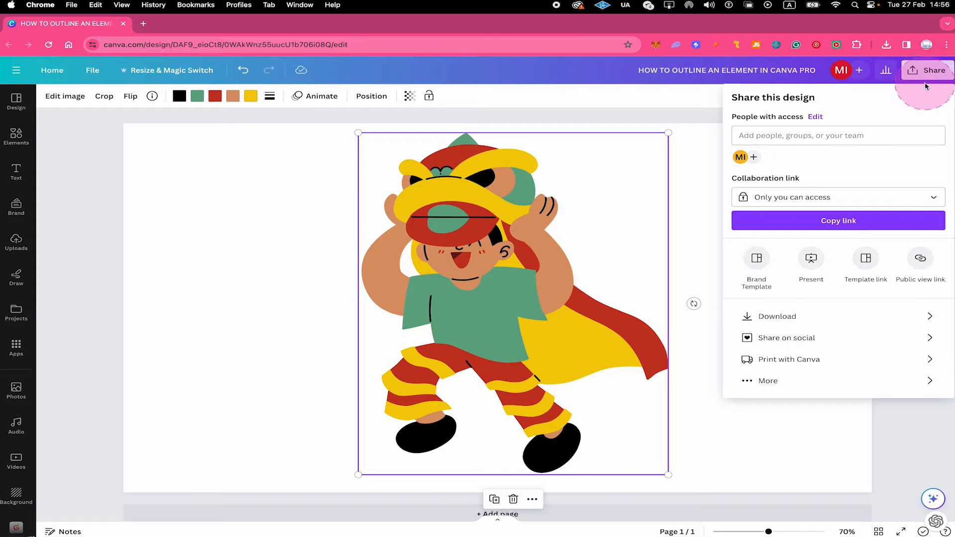
left_click(777, 317)
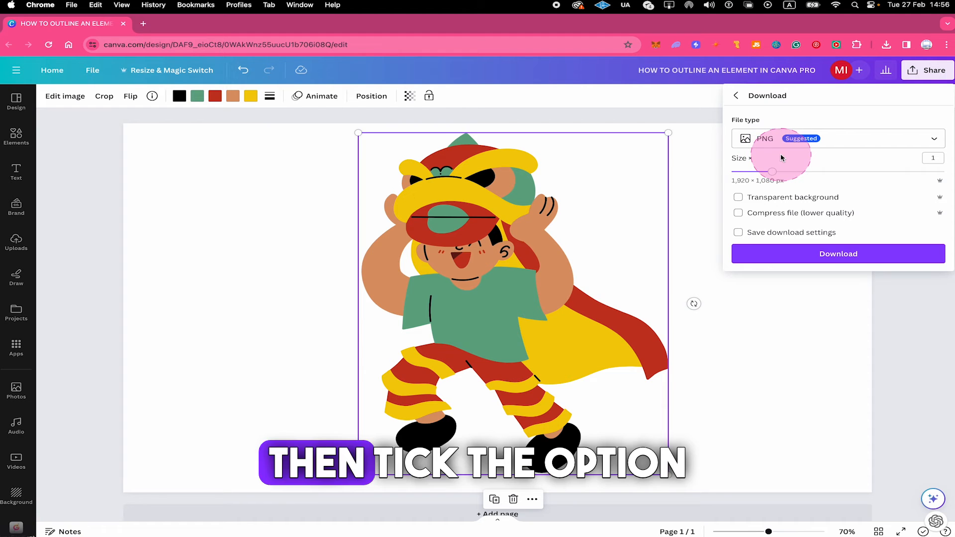
left_click(737, 197)
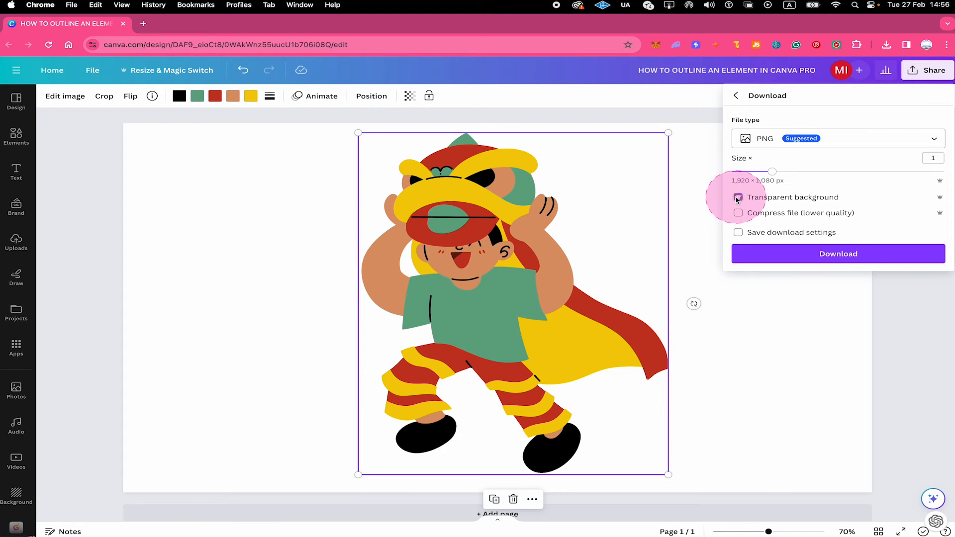
left_click(737, 197)
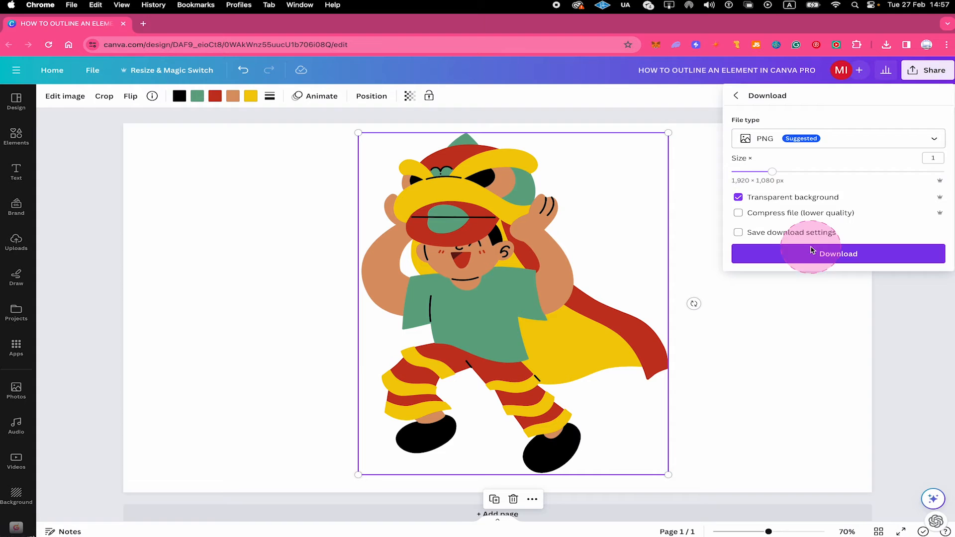
left_click(838, 254)
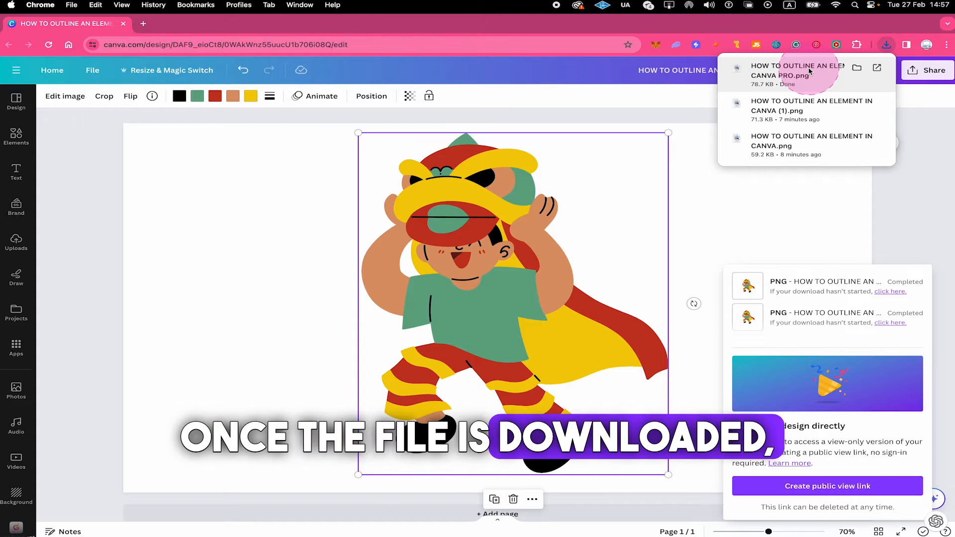
Step: Bring the downloaded transparent PNG onto the page in place of the original element
left_click(16, 241)
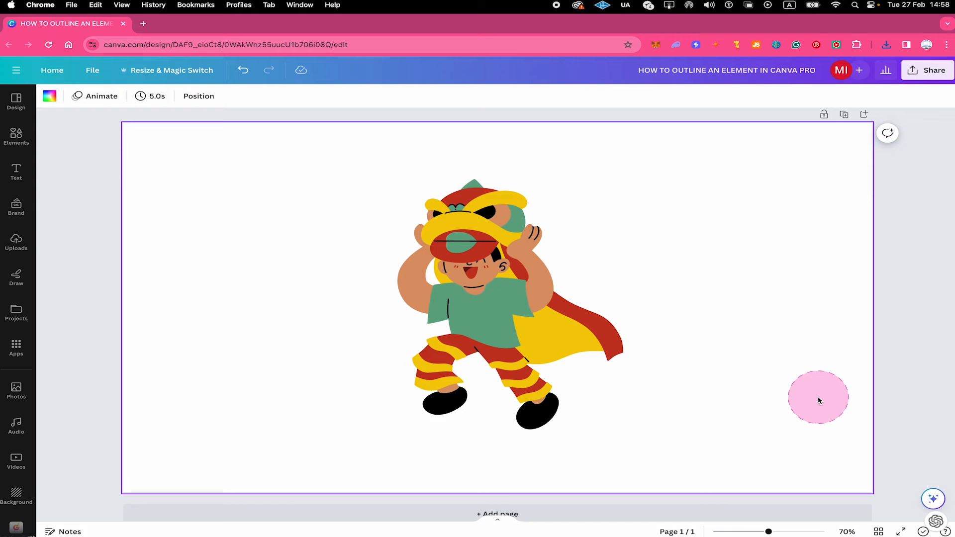
left_click(481, 293)
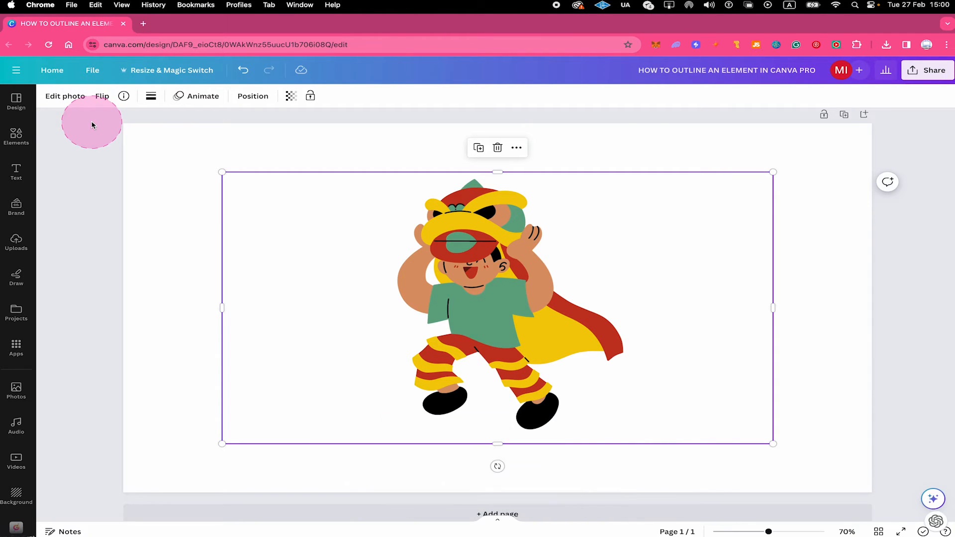
Step: Show the Shadows effects (glow, drop, outline) for the cartoon photo via Edit photo
left_click(65, 95)
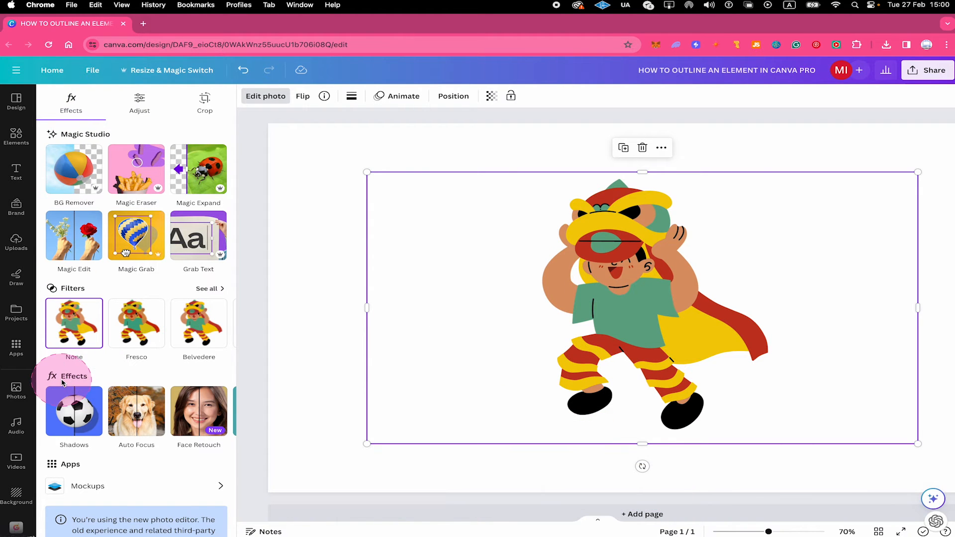
left_click(73, 412)
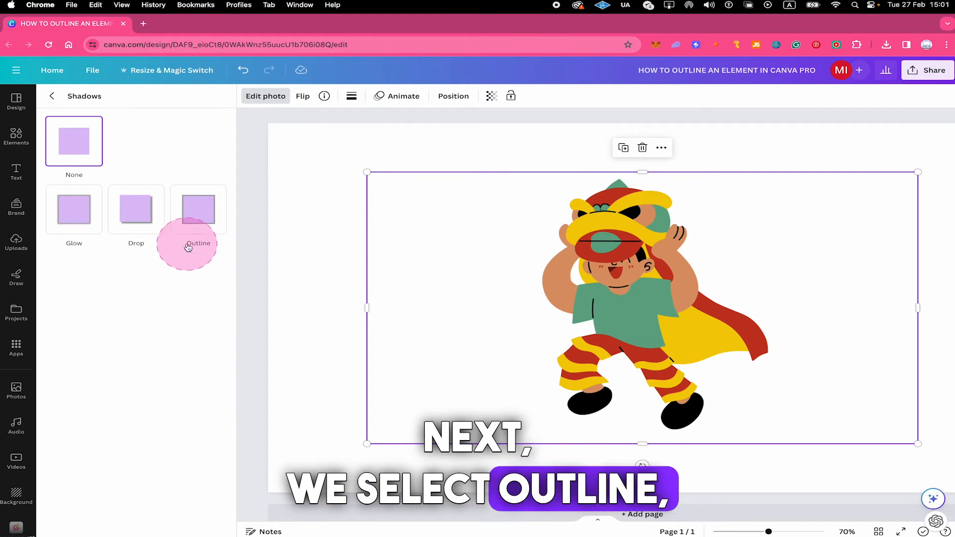
Step: Apply an Outline shadow with size 15 and blur 41 around the cartoon
left_click(199, 209)
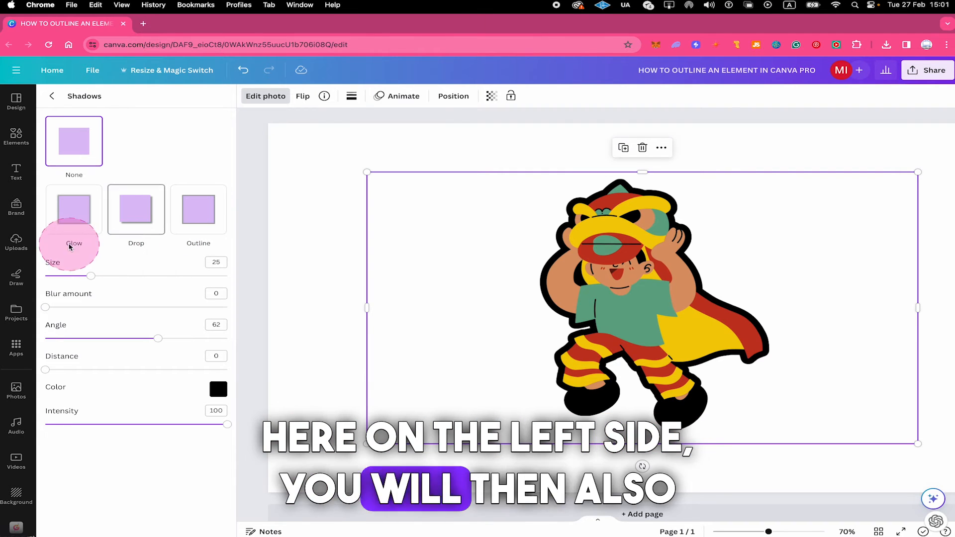
mouse_move(101, 254)
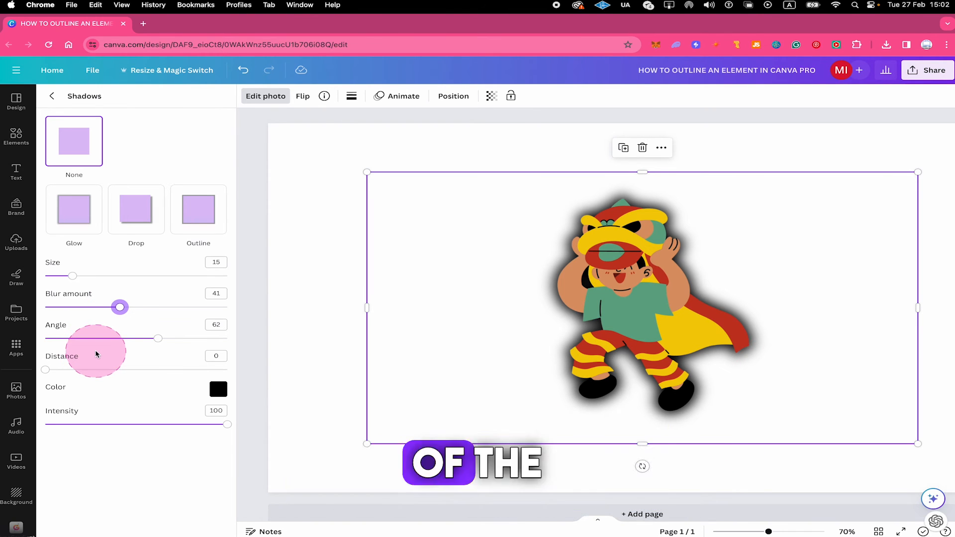
Step: Change the outline shadow colour from black to dark red
left_click(218, 389)
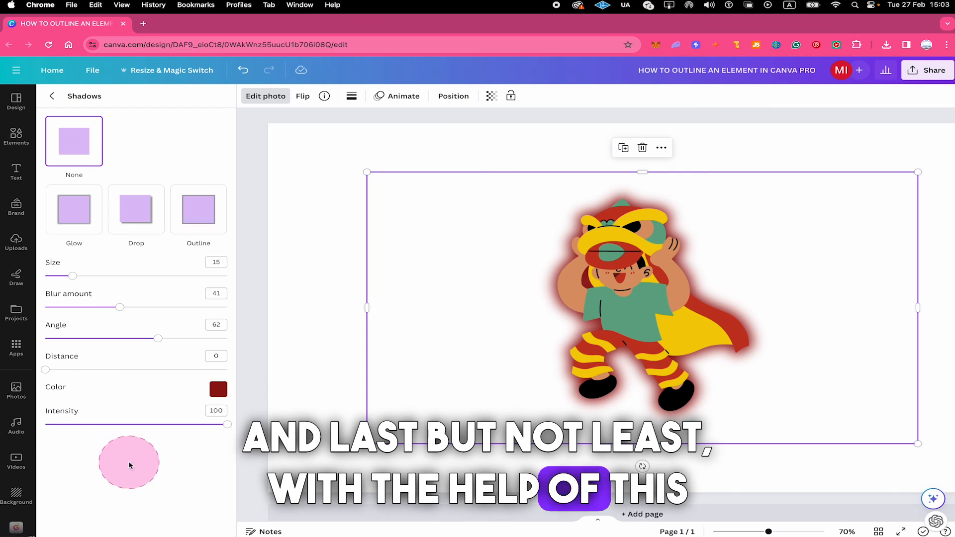
mouse_move(169, 460)
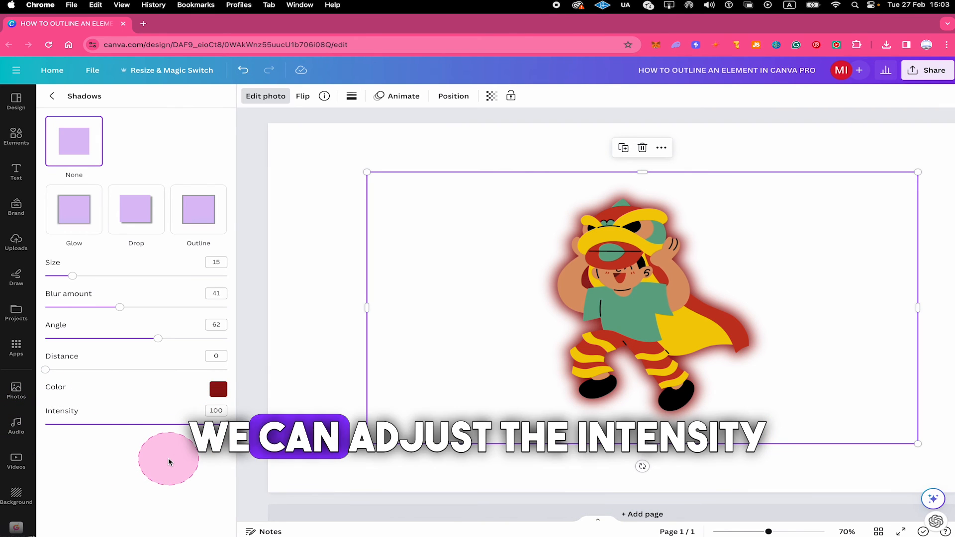